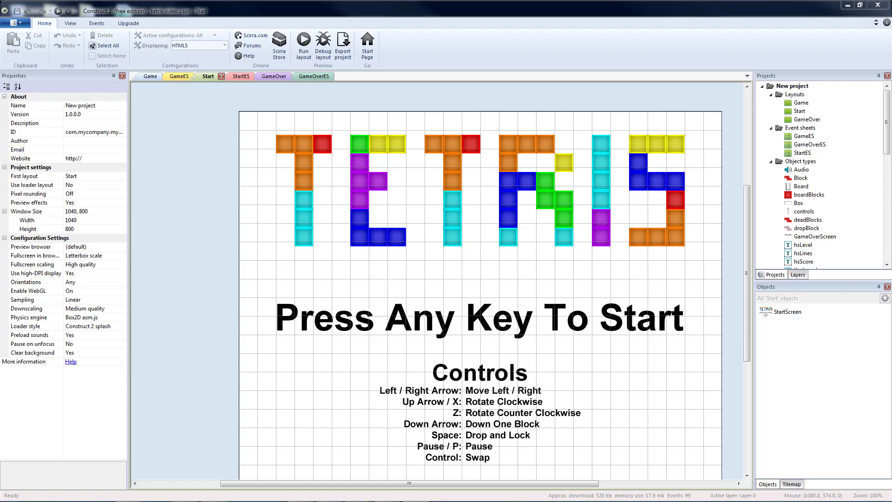
Crop the empty space off the controls help image in the Game layout
{"action": "left_click", "coordinate": [149, 76]}
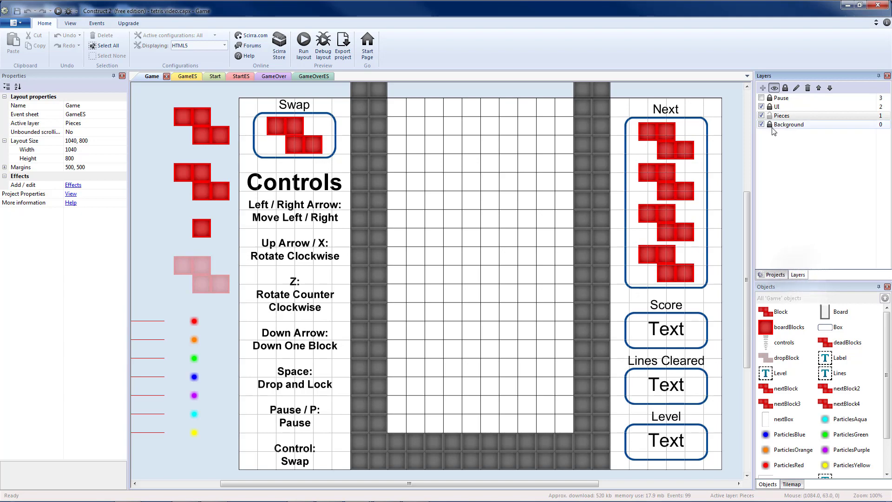
{"action": "left_click", "coordinate": [781, 115]}
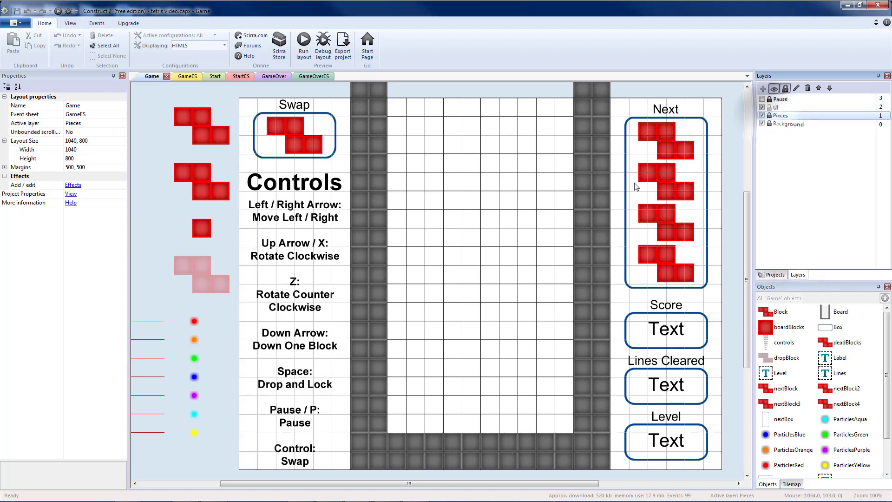
{"action": "double_click", "coordinate": [295, 182]}
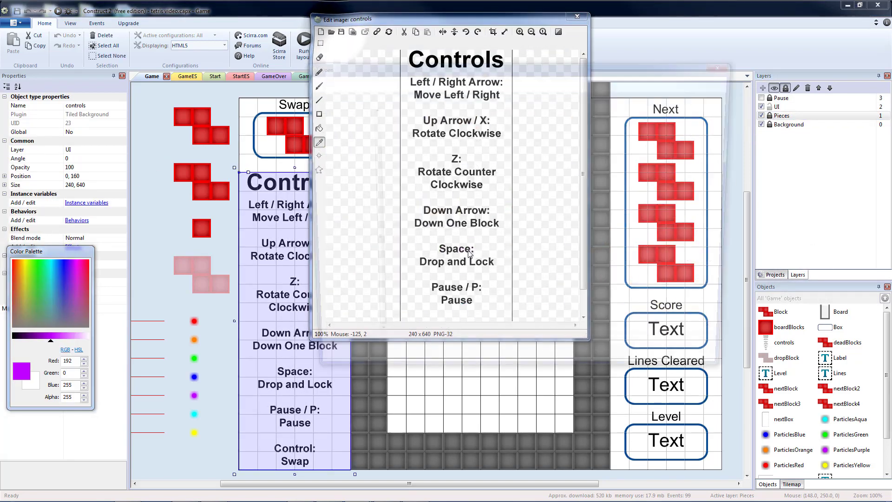
{"action": "left_click", "coordinate": [329, 32]}
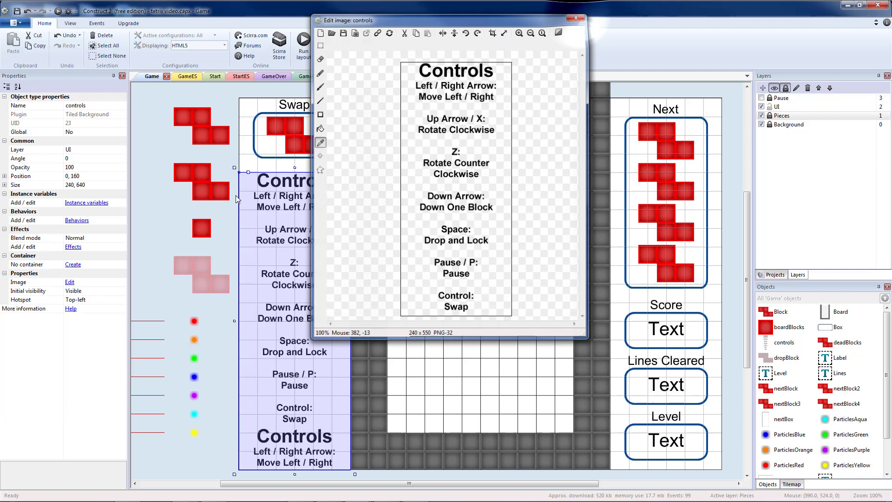
{"action": "left_click", "coordinate": [575, 19]}
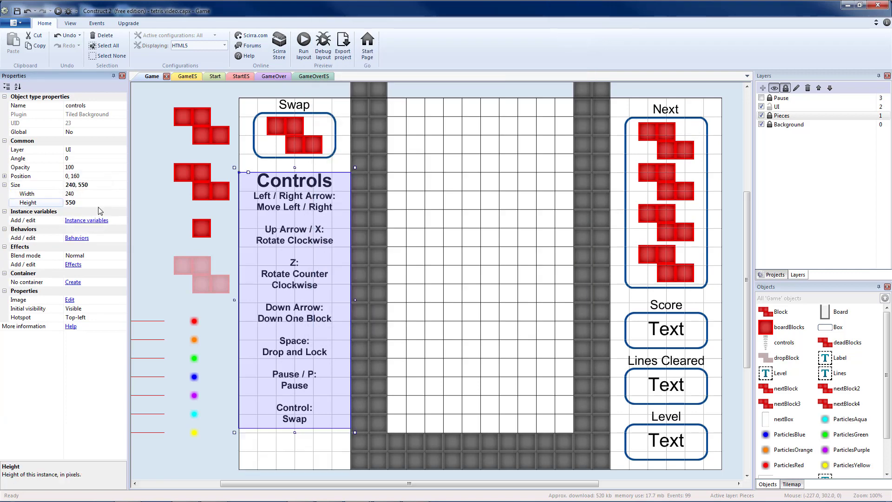
Anchor the controls panel by its bottom-left hotspot at position 0,800
{"action": "left_click", "coordinate": [120, 317]}
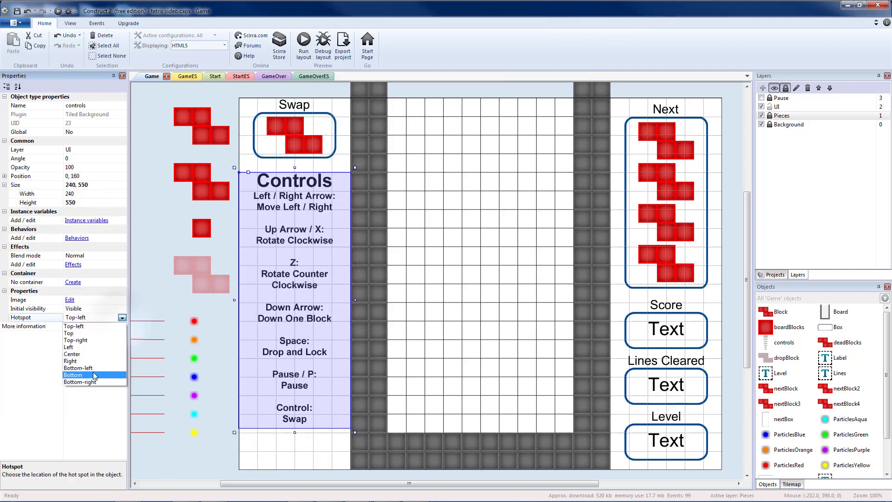
{"action": "left_click", "coordinate": [73, 374]}
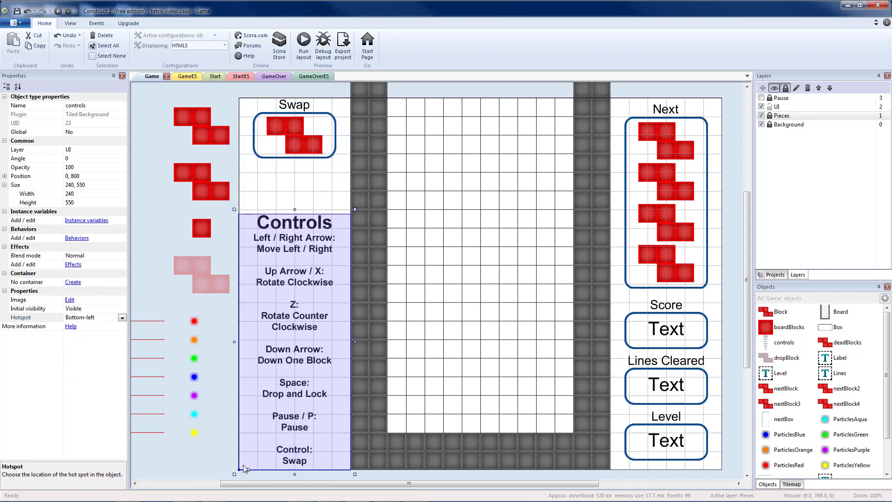
{"action": "mouse_move", "coordinate": [251, 209]}
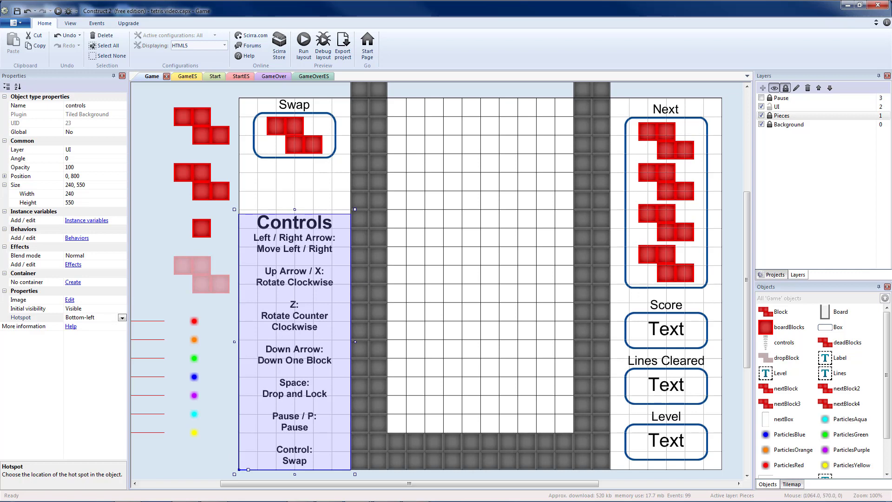
Paste a copy of the Level caption and box under Swap on the UI layer, retitled Multiplier
{"action": "left_click", "coordinate": [665, 439]}
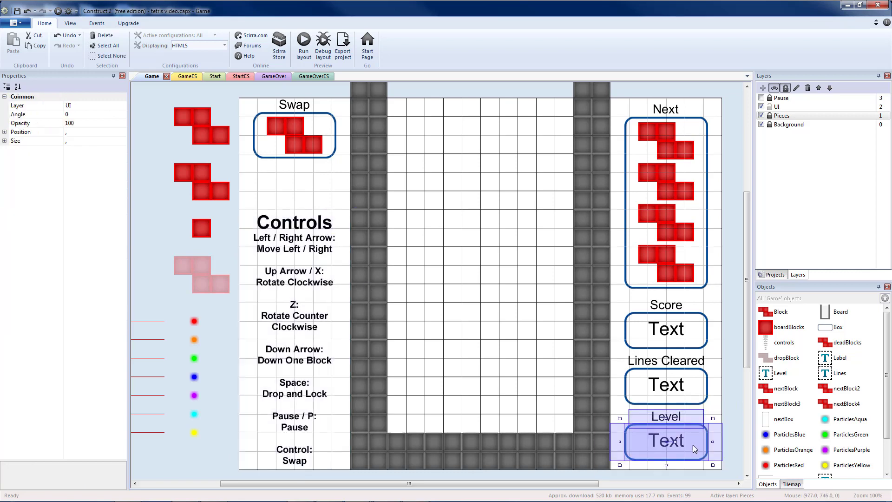
{"action": "mouse_move", "coordinate": [678, 435]}
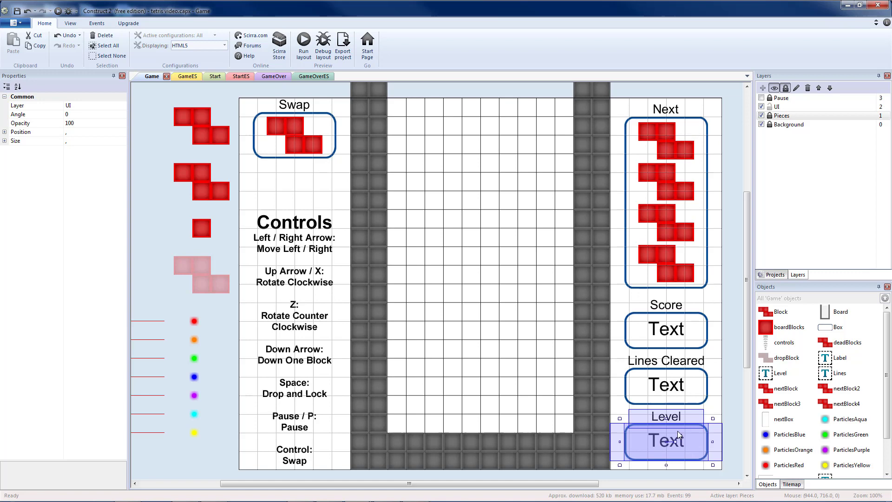
{"action": "mouse_move", "coordinate": [746, 165]}
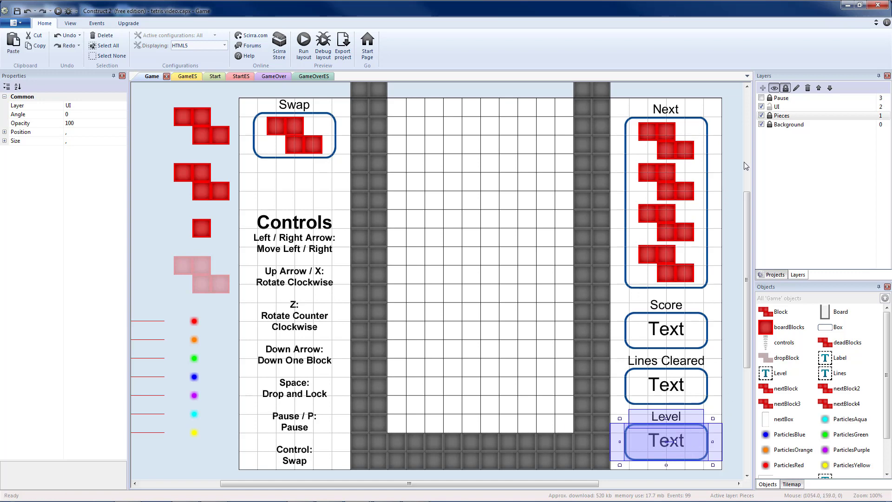
{"action": "left_click", "coordinate": [776, 106]}
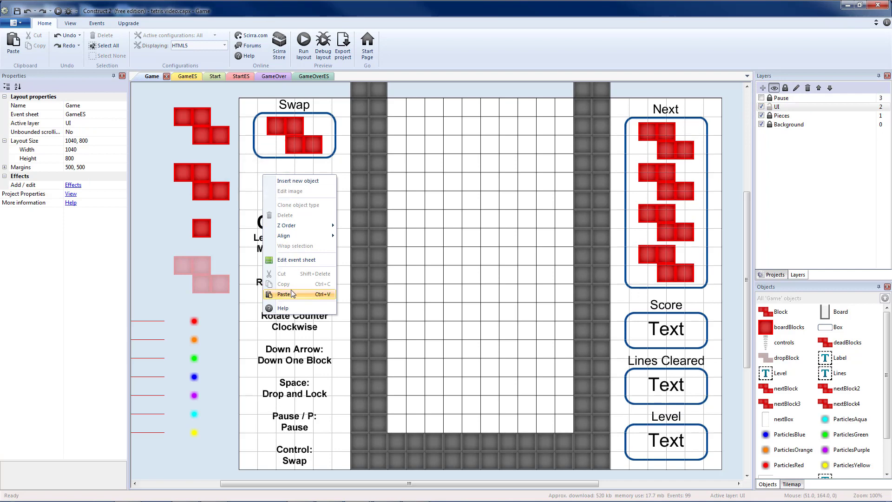
{"action": "left_click", "coordinate": [284, 294]}
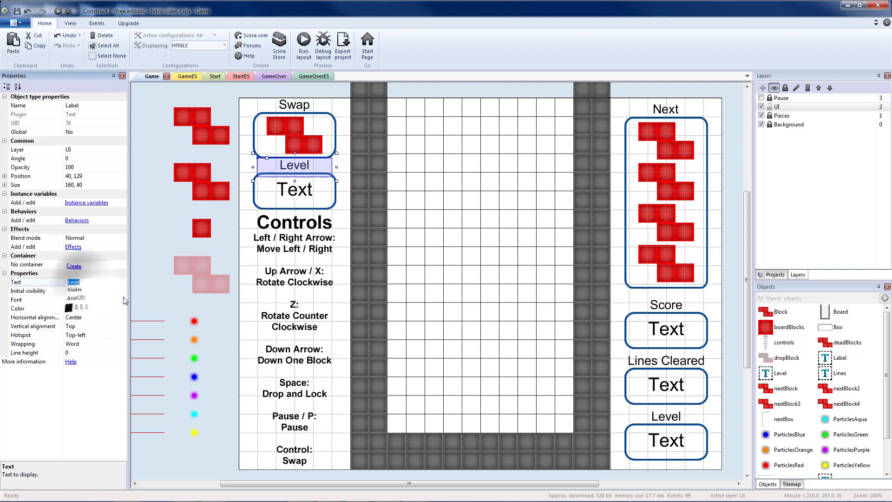
{"action": "type", "text": "Mul"}
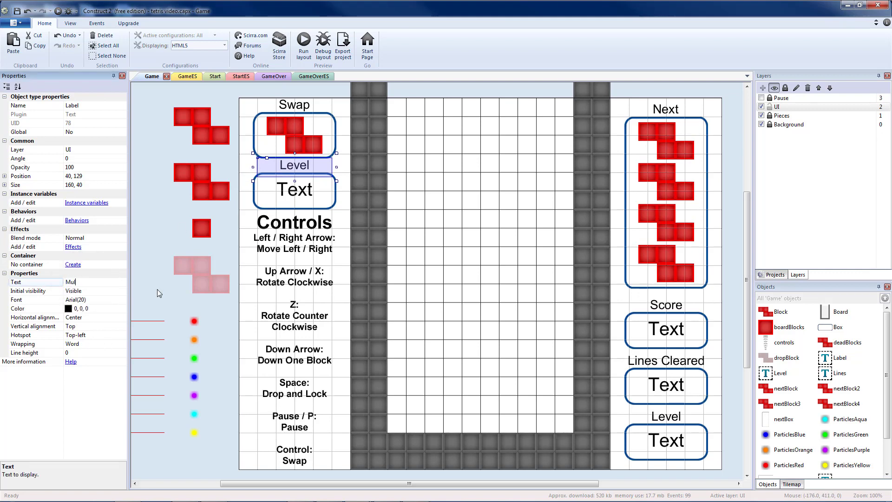
{"action": "left_click", "coordinate": [294, 189]}
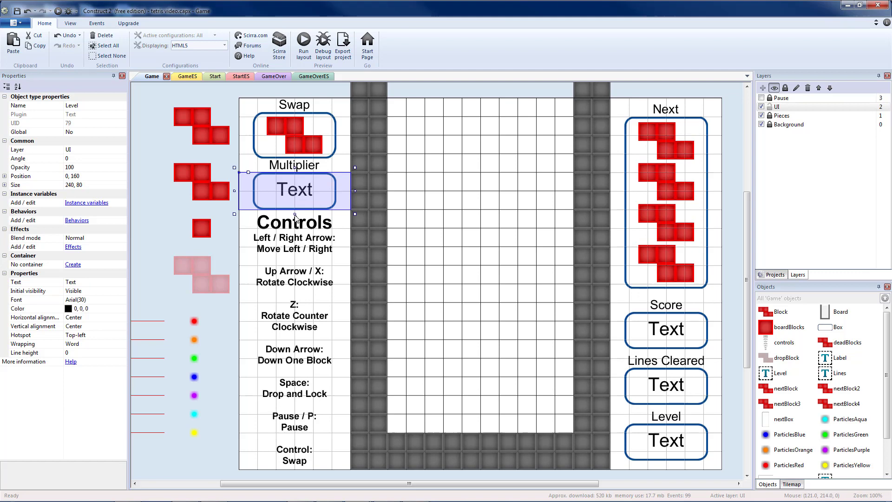
{"action": "mouse_move", "coordinate": [469, 204]}
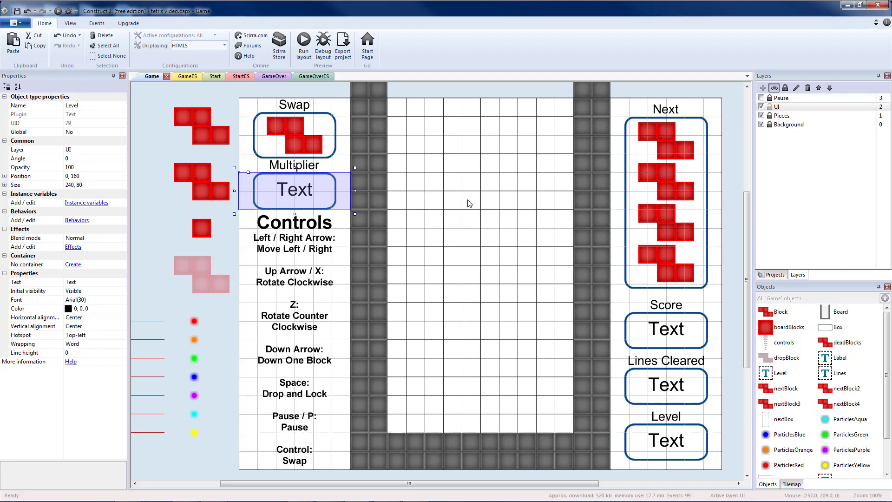
Insert a new Text object named Multiplier and place it in the box under Swap
{"action": "left_click", "coordinate": [771, 274]}
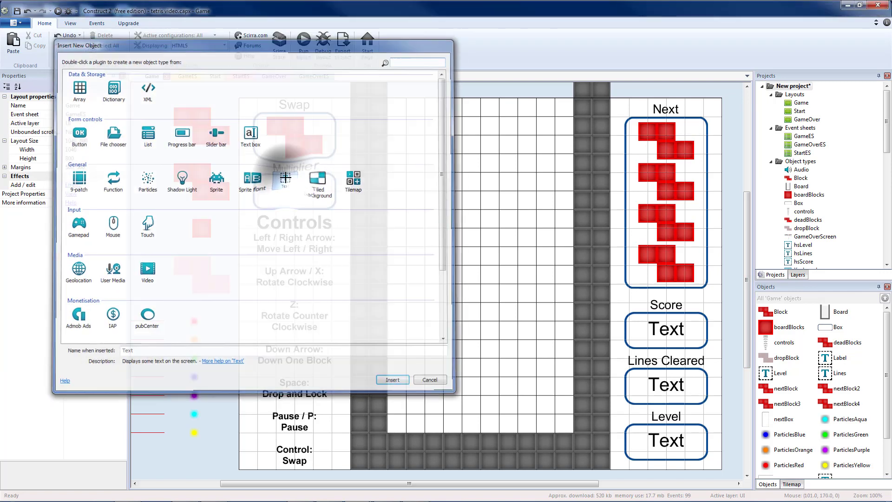
{"action": "left_click", "coordinate": [392, 379]}
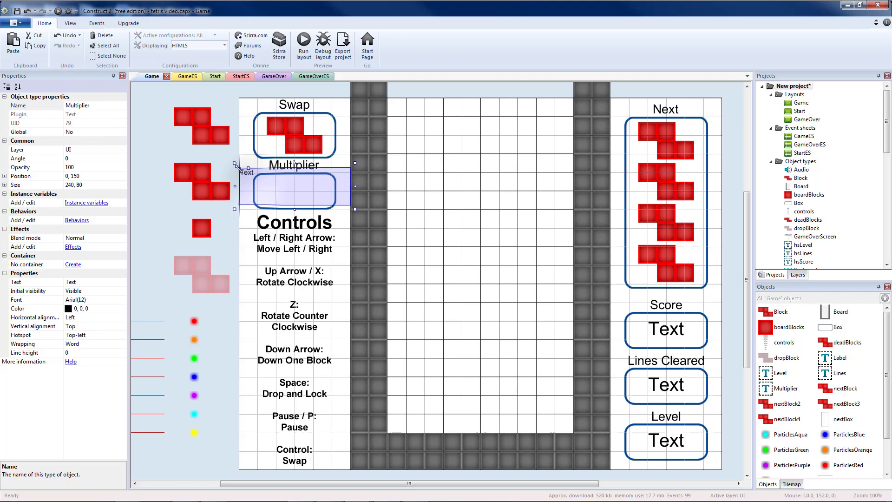
{"action": "left_click_drag", "start_coordinate": [295, 183], "coordinate": [294, 191]}
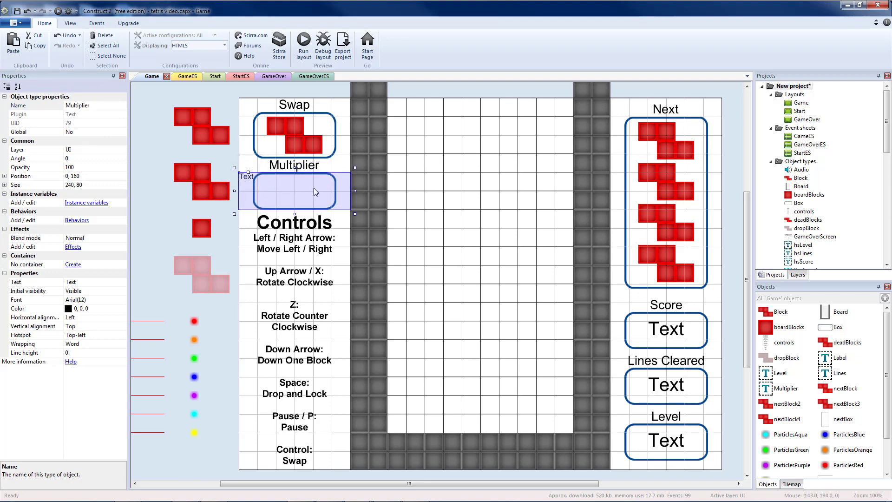
{"action": "mouse_move", "coordinate": [252, 188]}
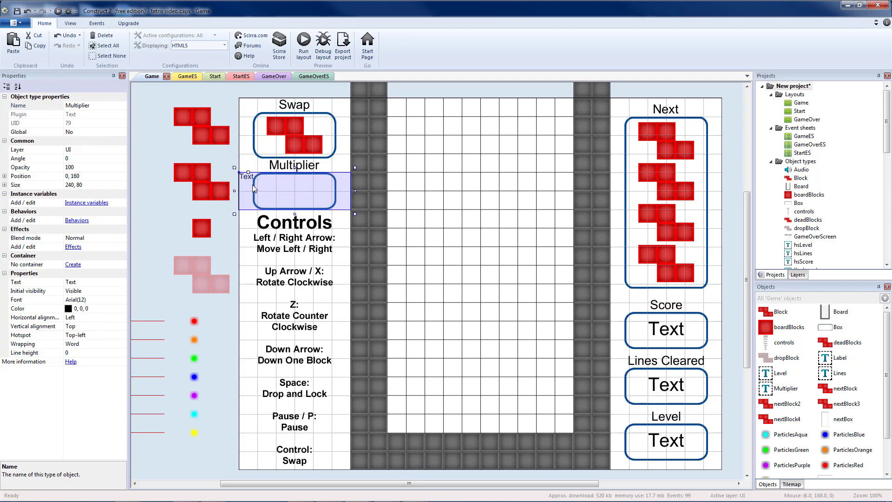
Give the Multiplier text Arial 30 font with centred horizontal and vertical alignment
{"action": "left_click", "coordinate": [122, 299]}
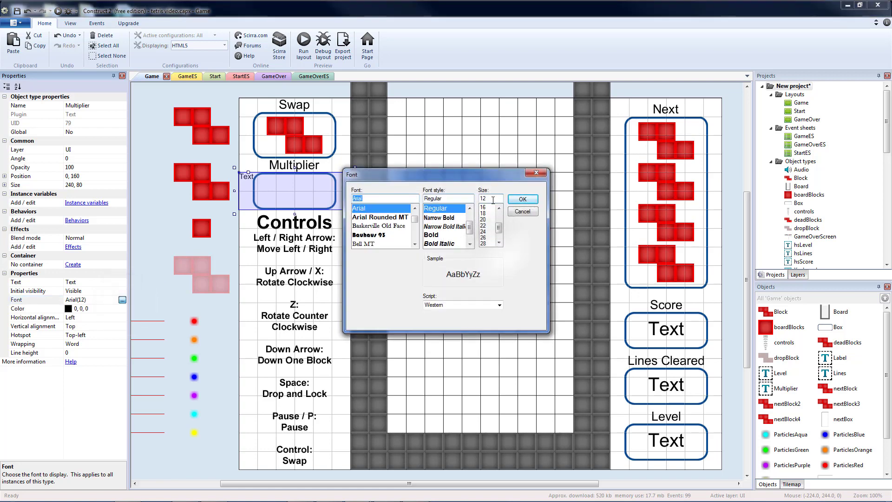
{"action": "left_click", "coordinate": [521, 199]}
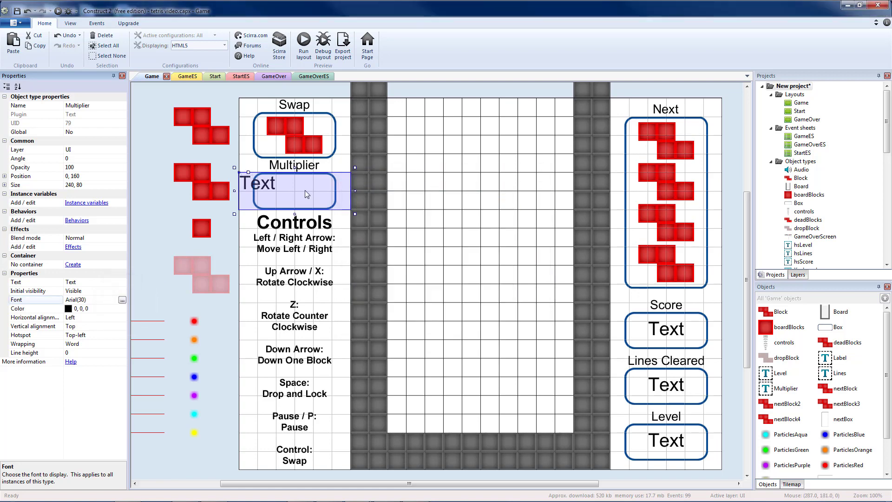
{"action": "left_click", "coordinate": [94, 316]}
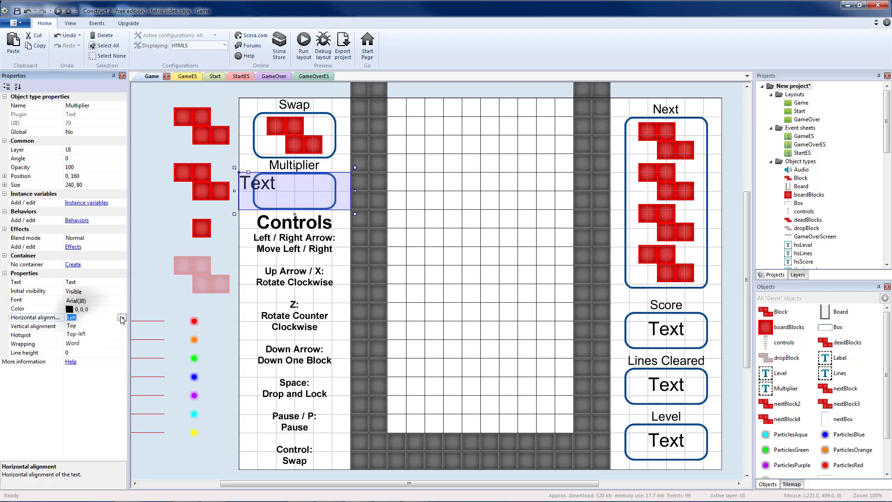
{"action": "left_click", "coordinate": [89, 318]}
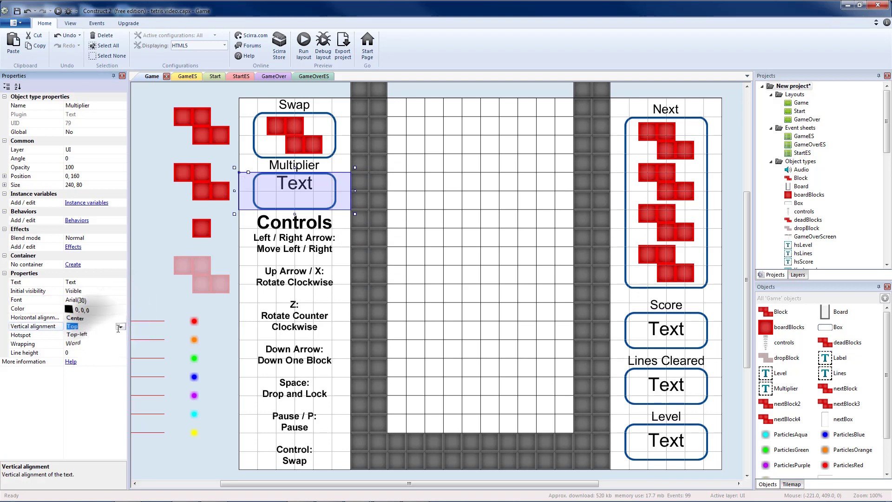
{"action": "left_click", "coordinate": [185, 76]}
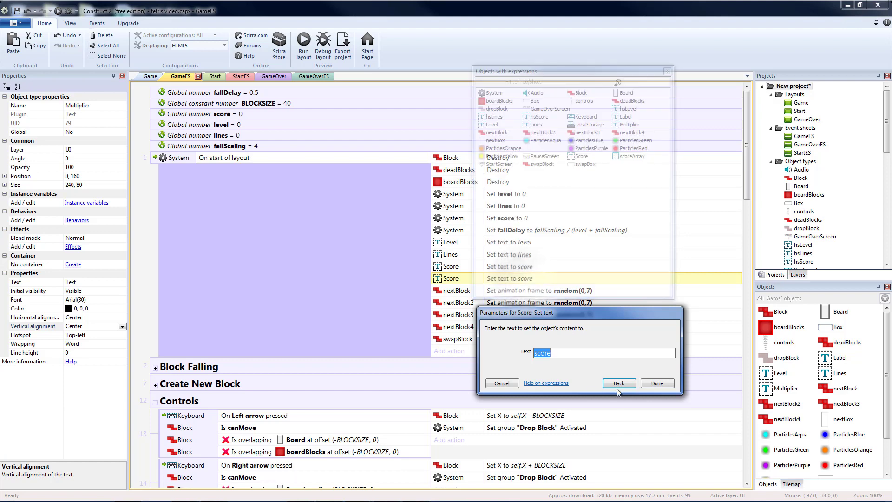
Retarget the duplicated set-text action to Multiplier and add a global variable multiplier = 1
{"action": "left_click", "coordinate": [618, 383]}
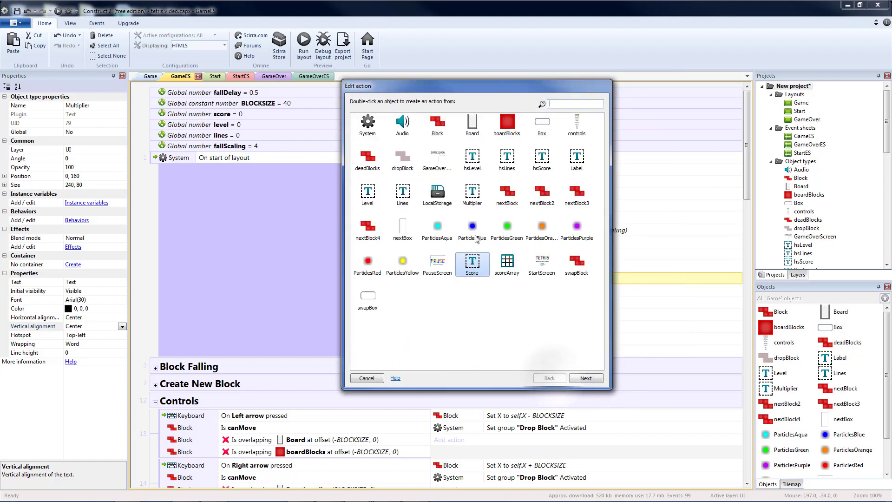
{"action": "double_click", "coordinate": [472, 264]}
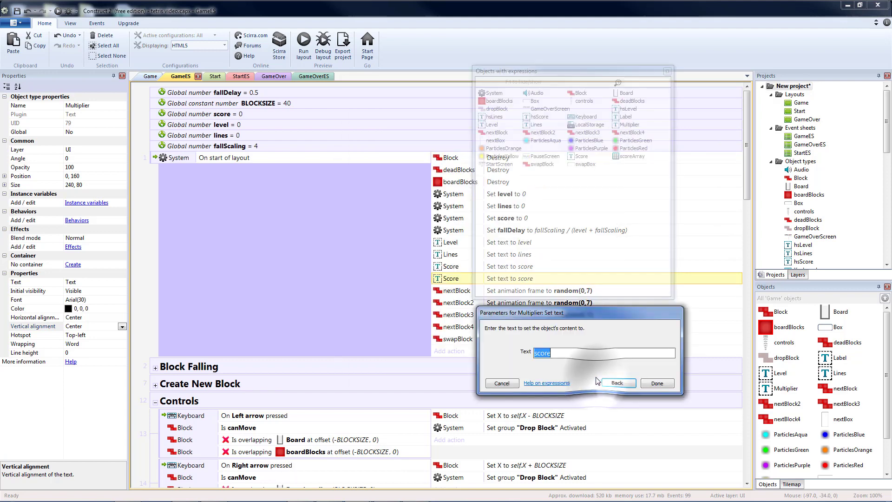
{"action": "left_click", "coordinate": [655, 383]}
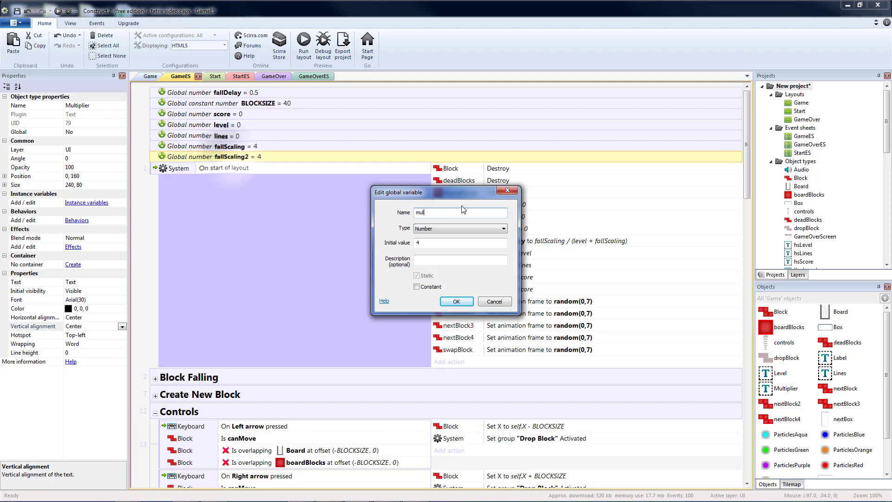
{"action": "type", "text": "multiplier"}
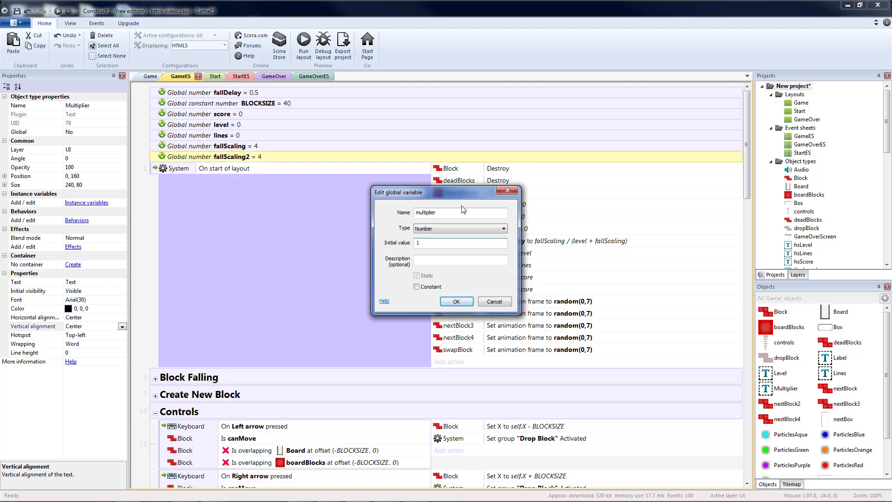
{"action": "left_click", "coordinate": [455, 301]}
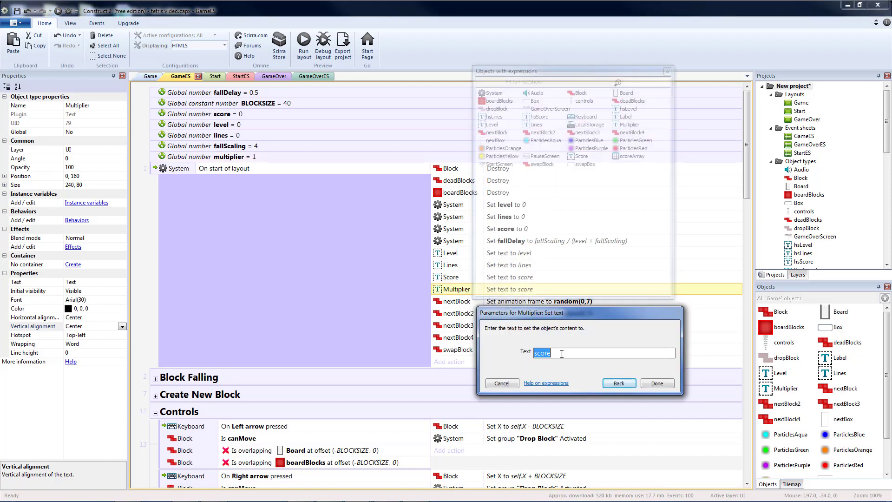
Change the line-clear score to 2^(clearCount-1)*1000*multiplier
{"action": "type", "text": "mult"}
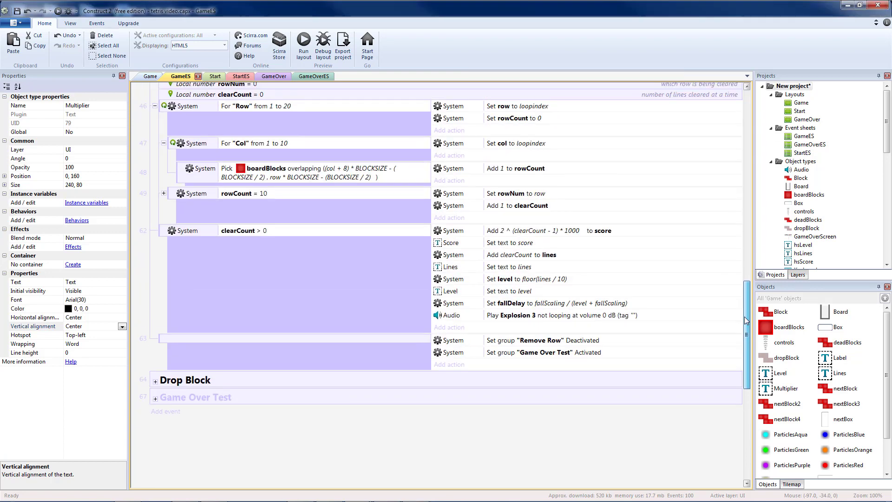
{"action": "scroll", "scroll_direction": "up", "scroll_amount": 3}
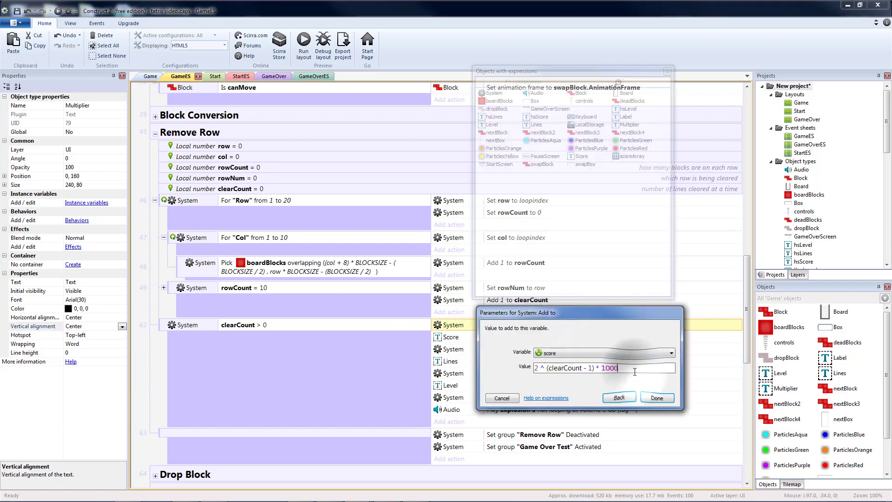
{"action": "type", "text": "*"}
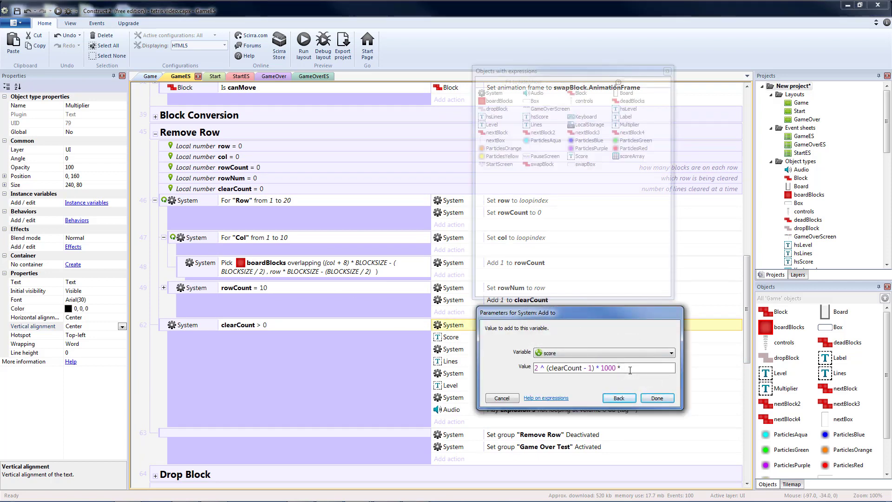
{"action": "type", "text": "multiplier"}
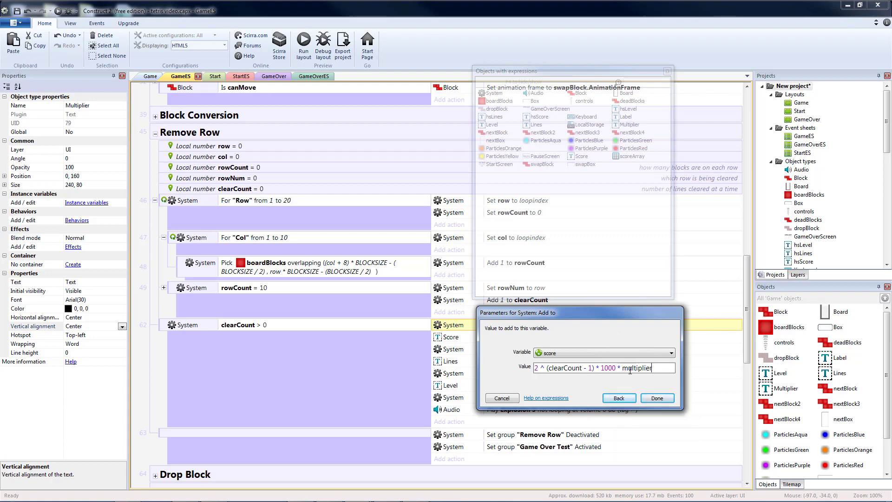
{"action": "left_click", "coordinate": [657, 398]}
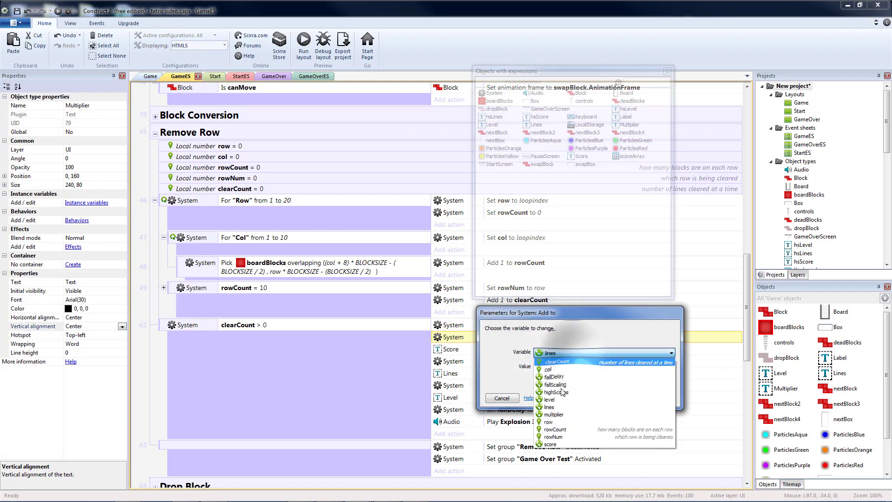
Add 'Add 1 to multiplier' and the Multiplier set-text action under clearCount > 0
{"action": "left_click", "coordinate": [553, 414]}
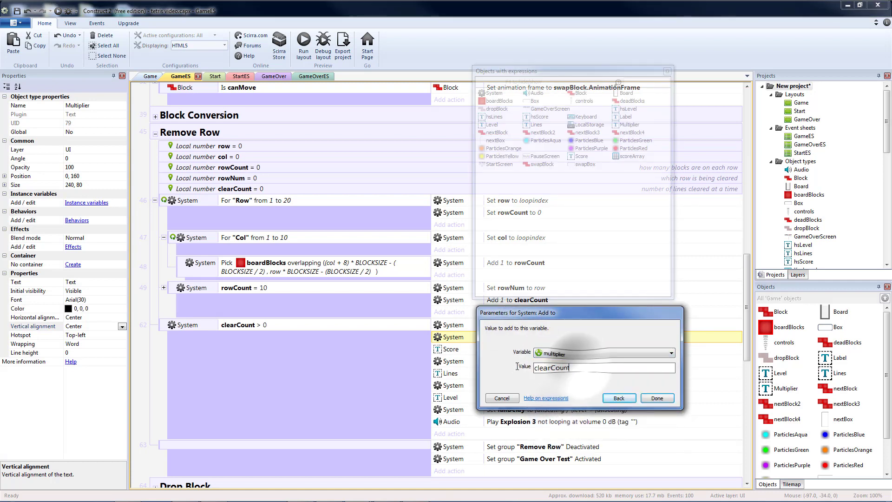
{"action": "left_click", "coordinate": [655, 398]}
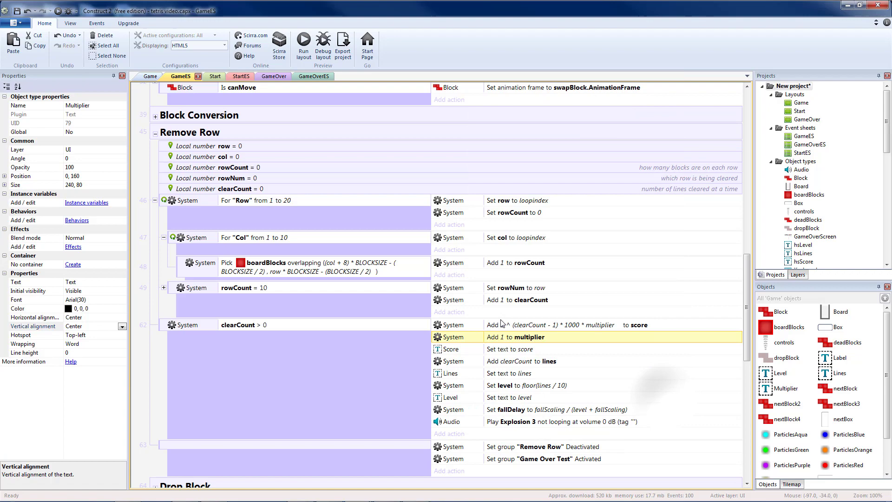
{"action": "scroll", "scroll_direction": "up", "scroll_amount": 3}
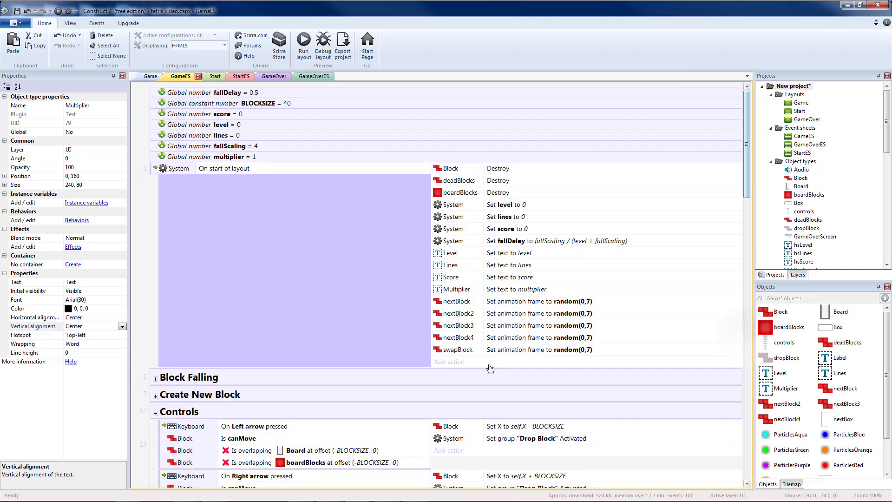
{"action": "left_click", "coordinate": [518, 289]}
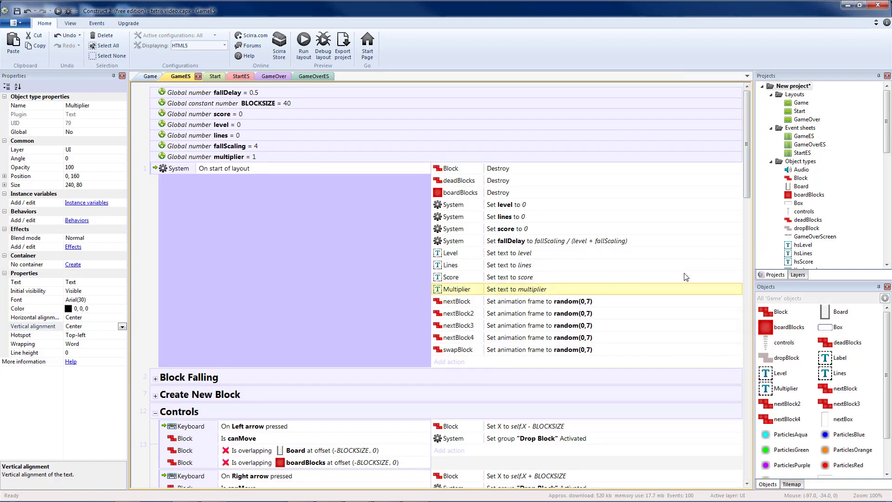
{"action": "scroll", "scroll_direction": "down", "scroll_amount": 3}
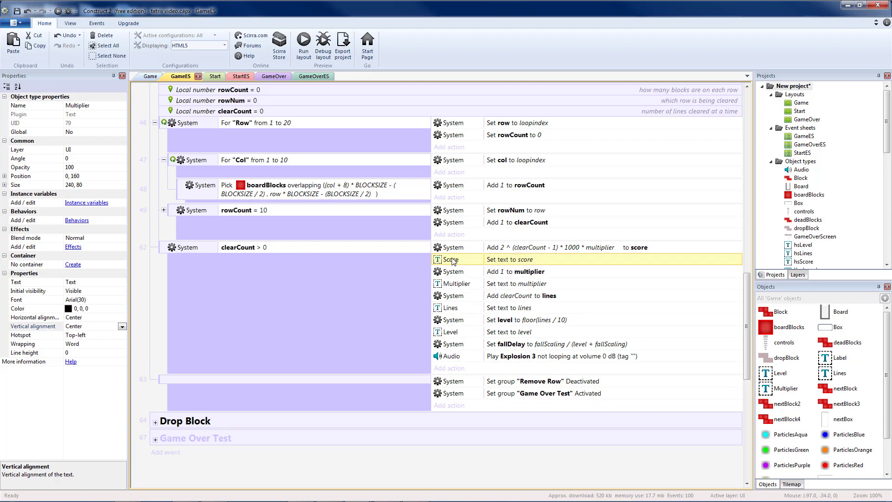
{"action": "left_click", "coordinate": [164, 247]}
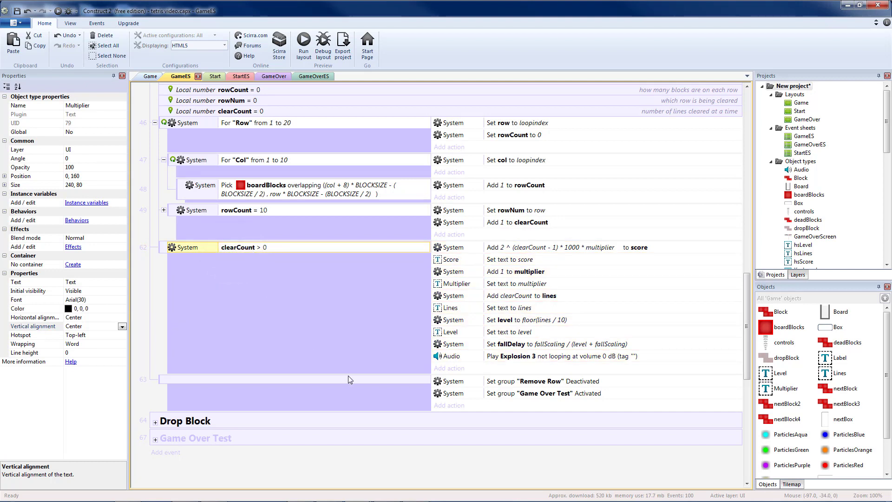
{"action": "mouse_move", "coordinate": [165, 385]}
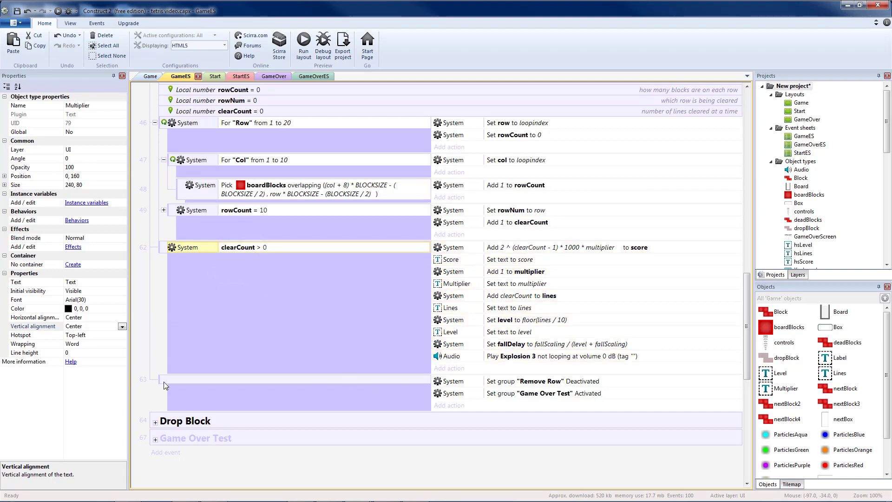
{"action": "left_click", "coordinate": [541, 381]}
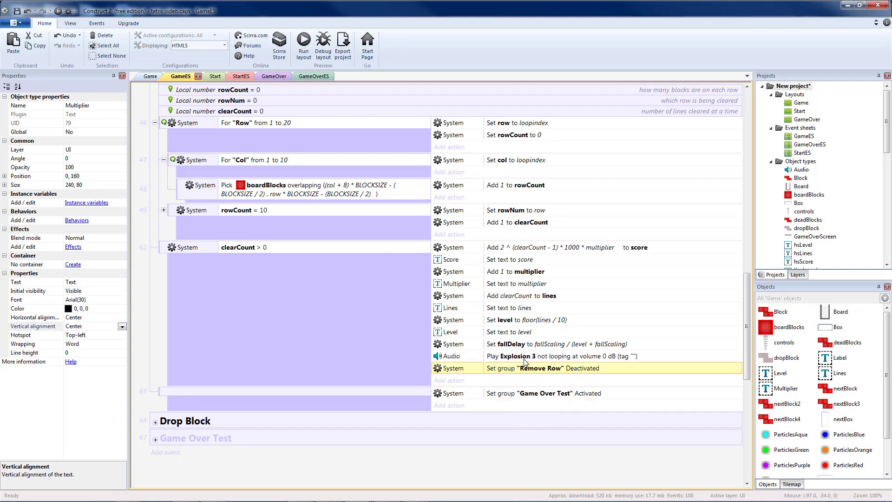
{"action": "left_click", "coordinate": [543, 393]}
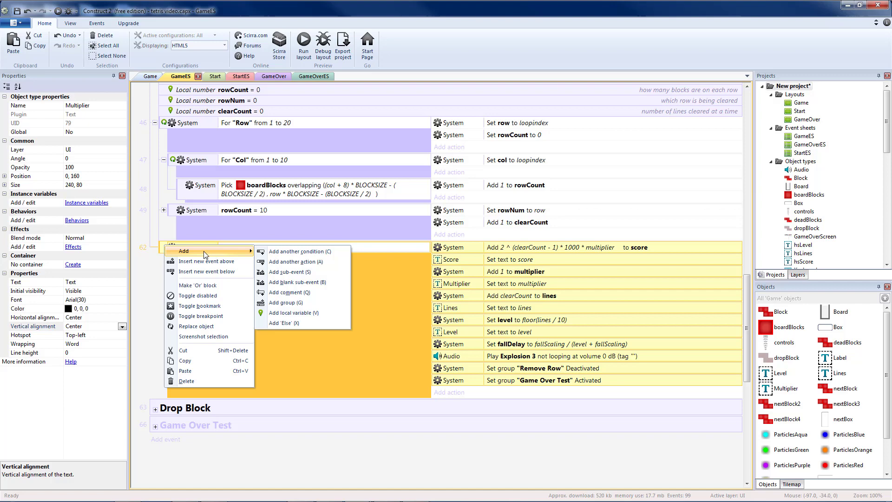
Add an Else branch that sets multiplier to 1, refreshes its text and copies the group switches
{"action": "left_click", "coordinate": [295, 262]}
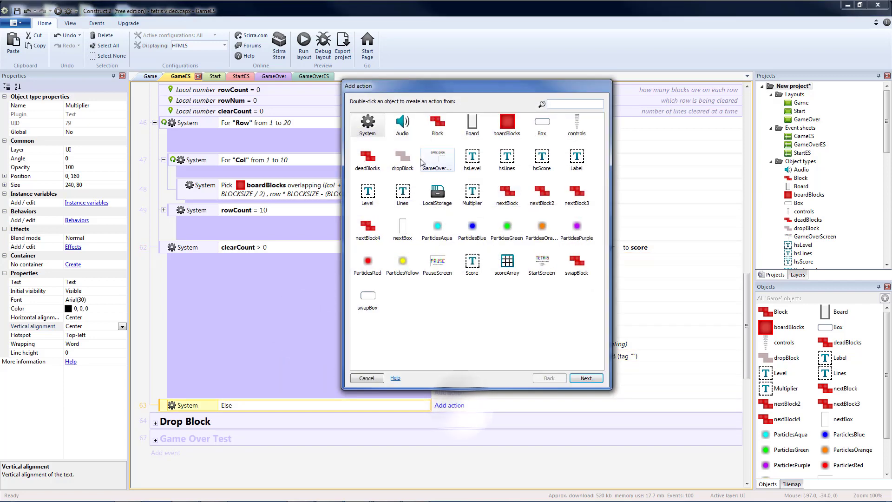
{"action": "double_click", "coordinate": [367, 123]}
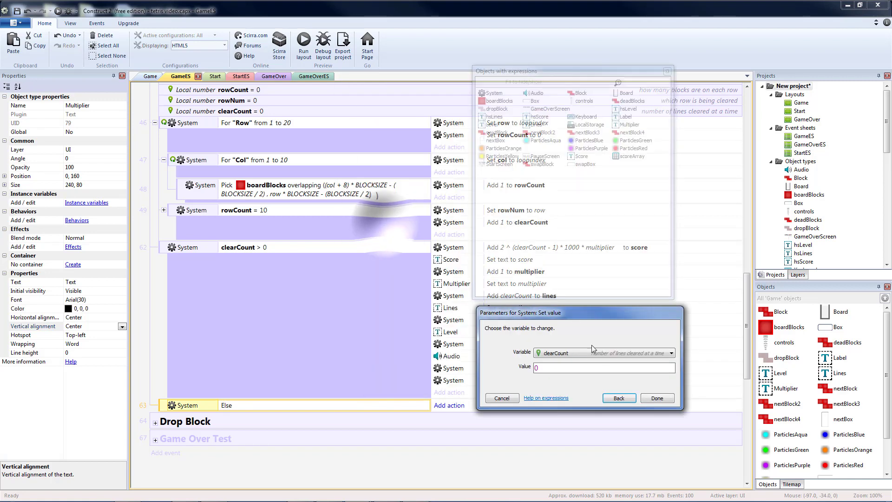
{"action": "left_click", "coordinate": [603, 353]}
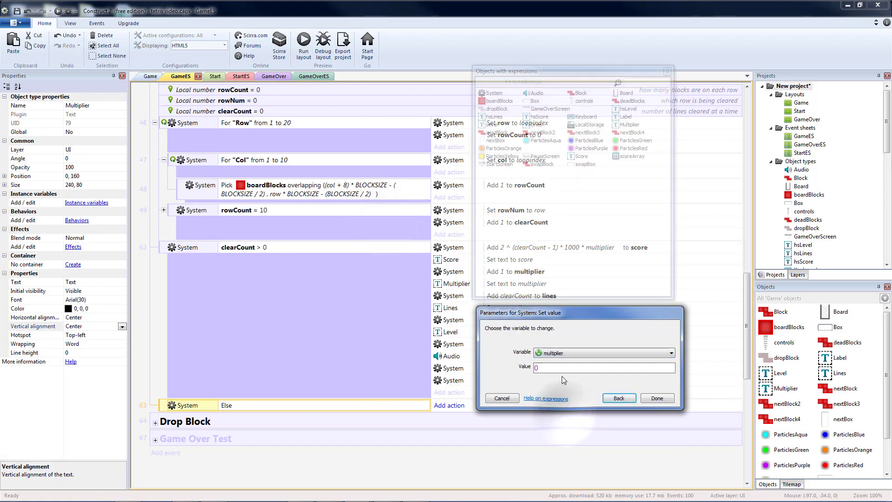
{"action": "left_click", "coordinate": [656, 398]}
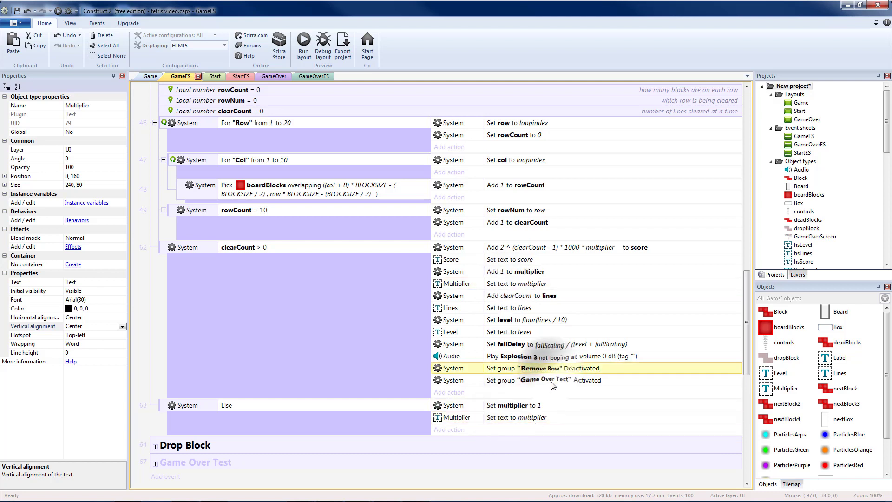
{"action": "left_click", "coordinate": [514, 417]}
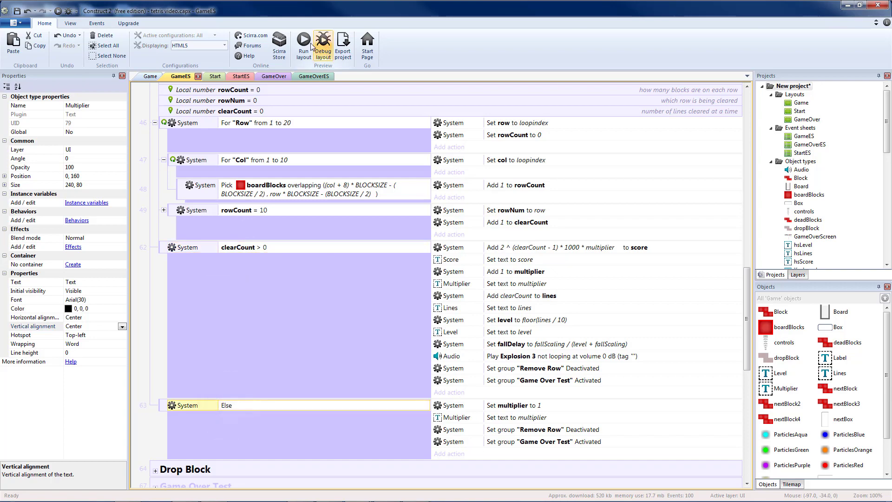
Run the preview and clear lines until the Multiplier shows 4 and the score reaches 7000
{"action": "left_click", "coordinate": [303, 44]}
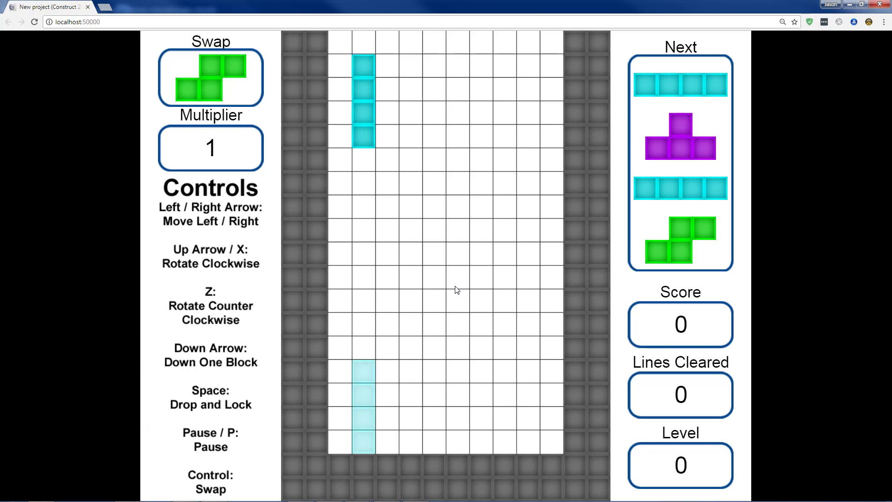
{"action": "key", "text": "ctrl"}
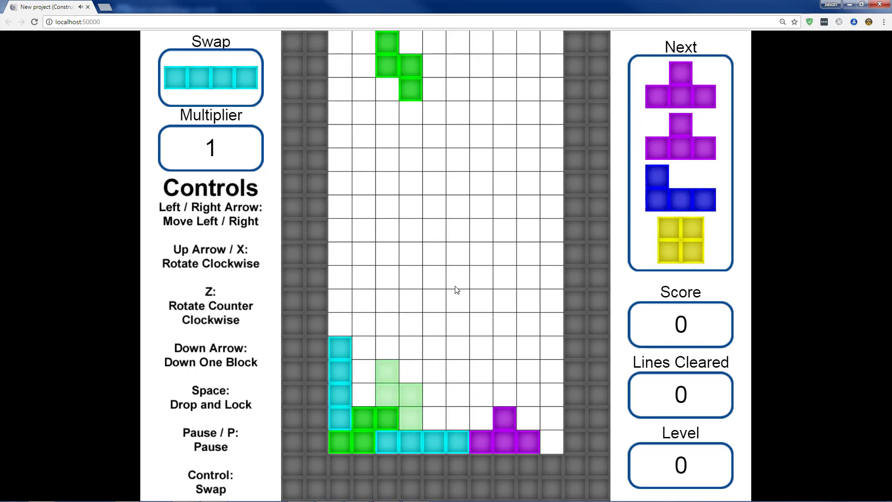
{"action": "key", "text": "space"}
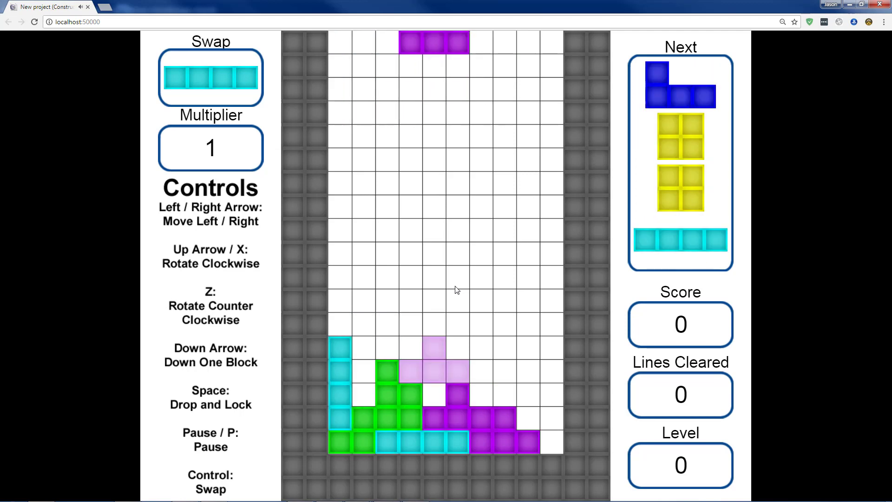
{"action": "key", "text": "space"}
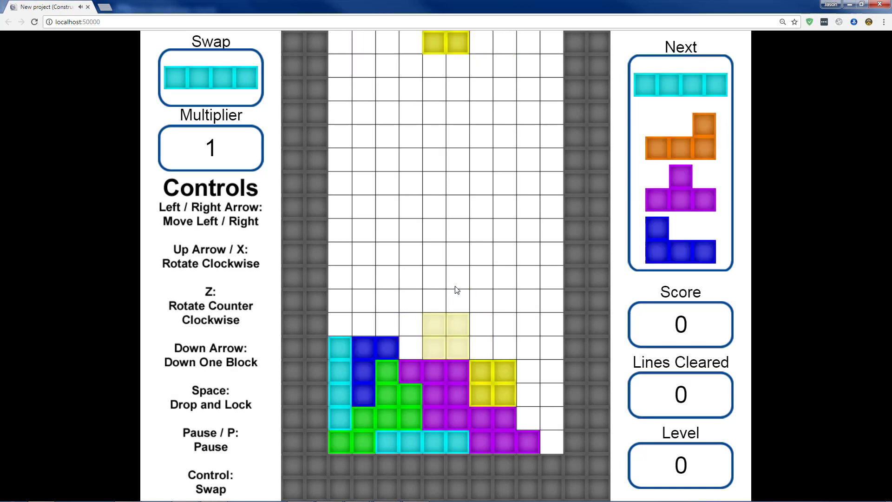
{"action": "key", "text": "Right"}
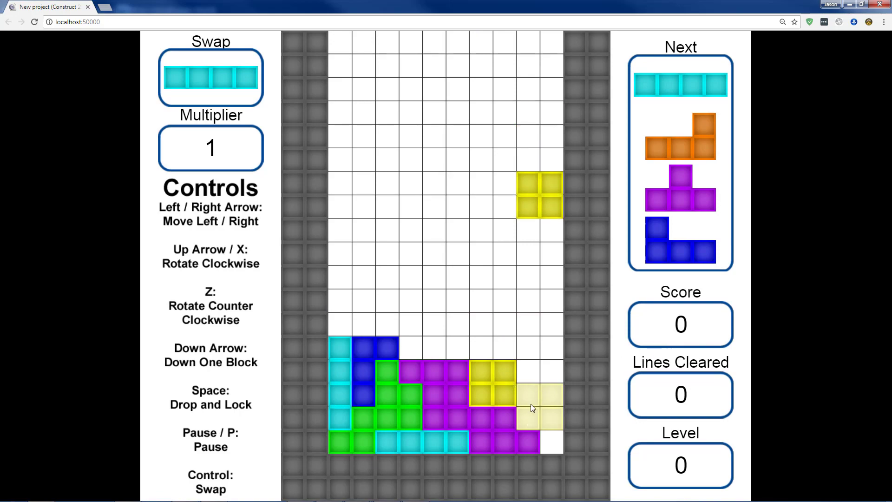
{"action": "key", "text": "space"}
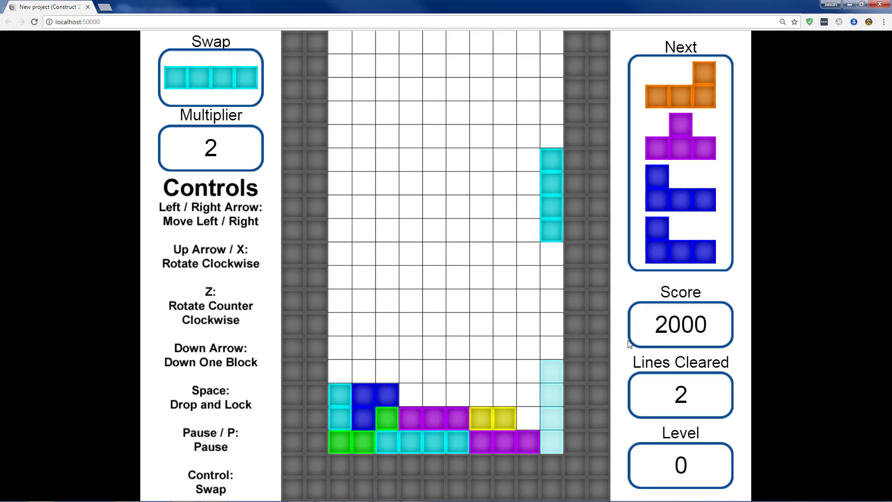
{"action": "key", "text": "Down"}
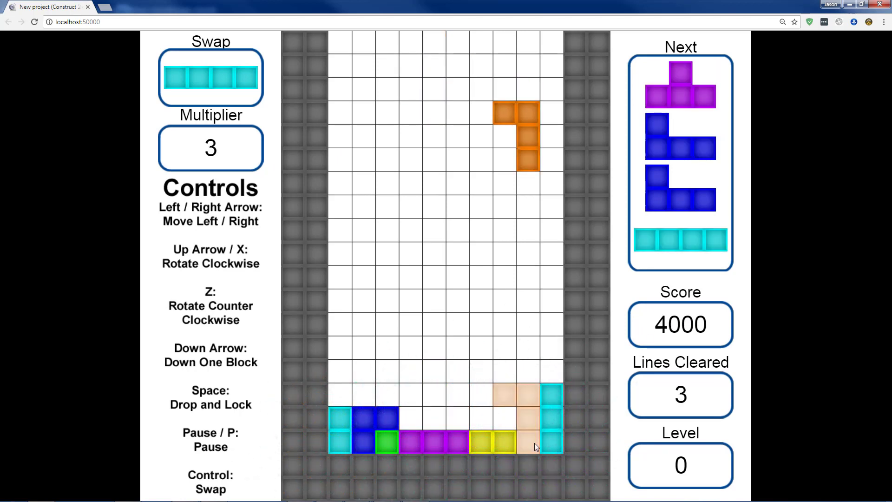
{"action": "key", "text": "Down"}
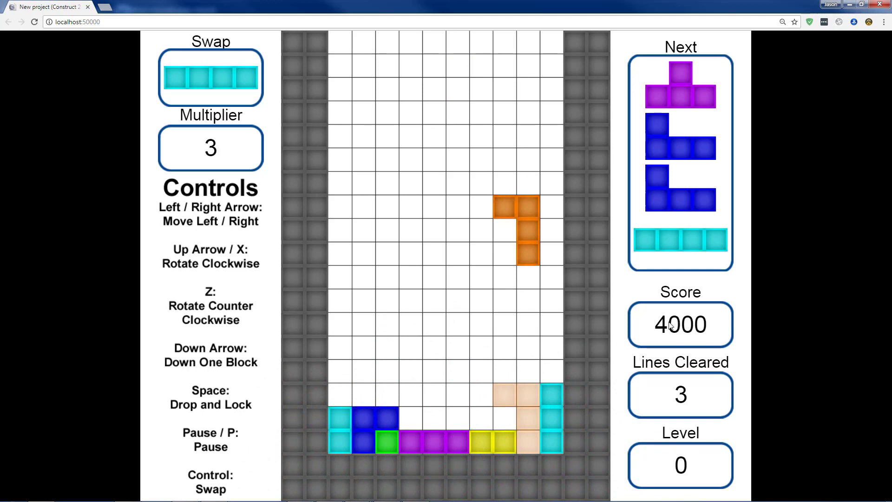
{"action": "key", "text": "Down"}
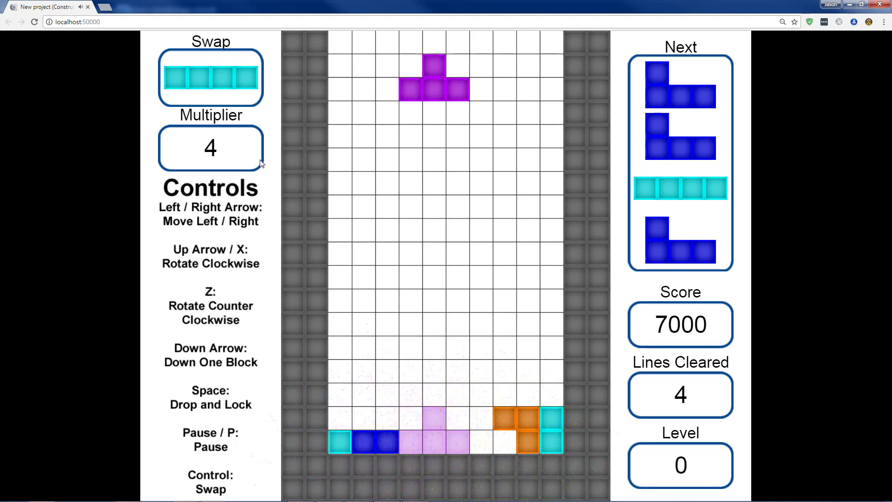
{"action": "key", "text": "Down"}
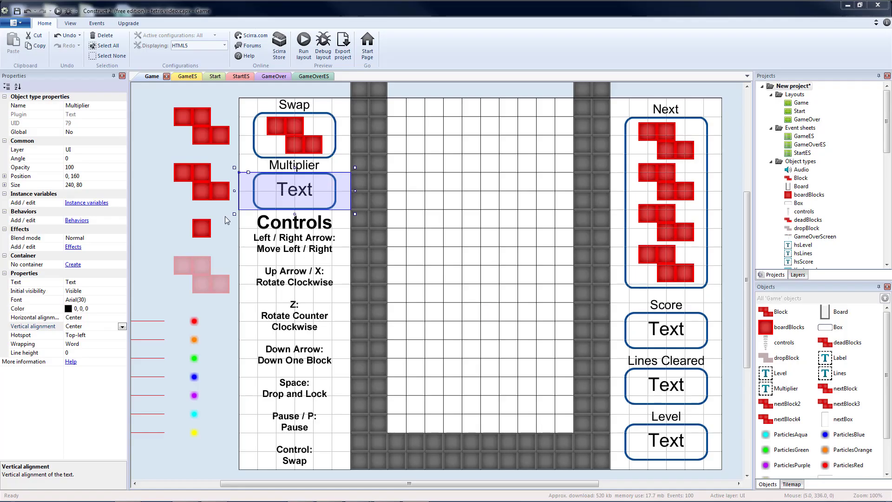
{"action": "mouse_move", "coordinate": [316, 201]}
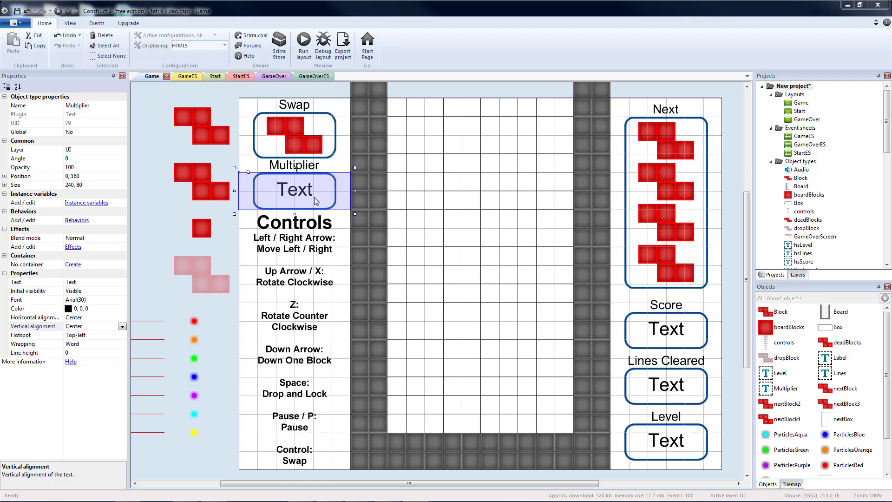
{"action": "mouse_move", "coordinate": [290, 193]}
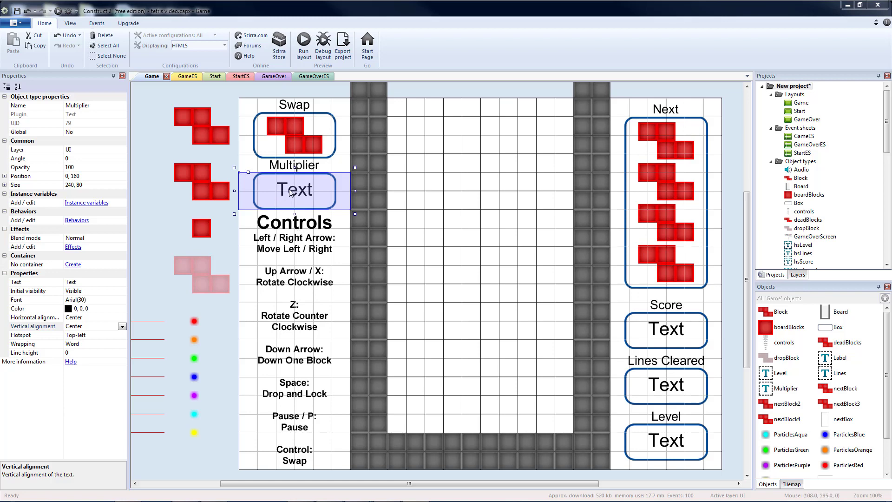
{"action": "mouse_move", "coordinate": [418, 250]}
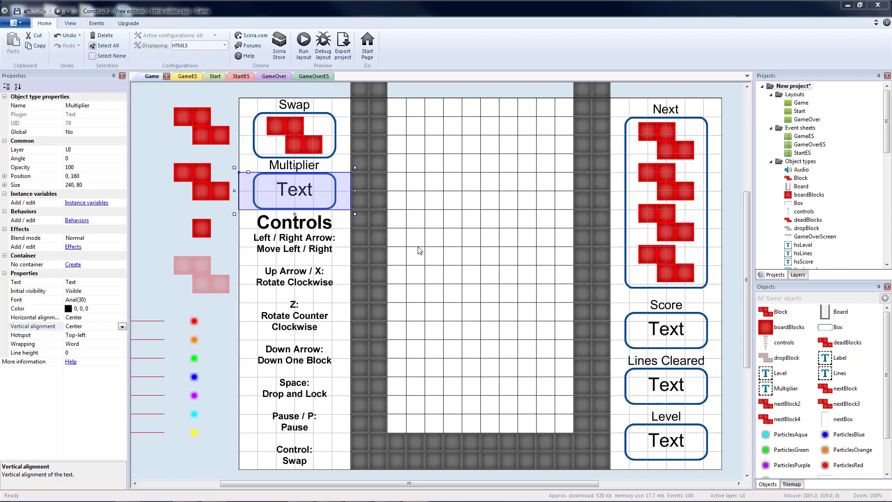